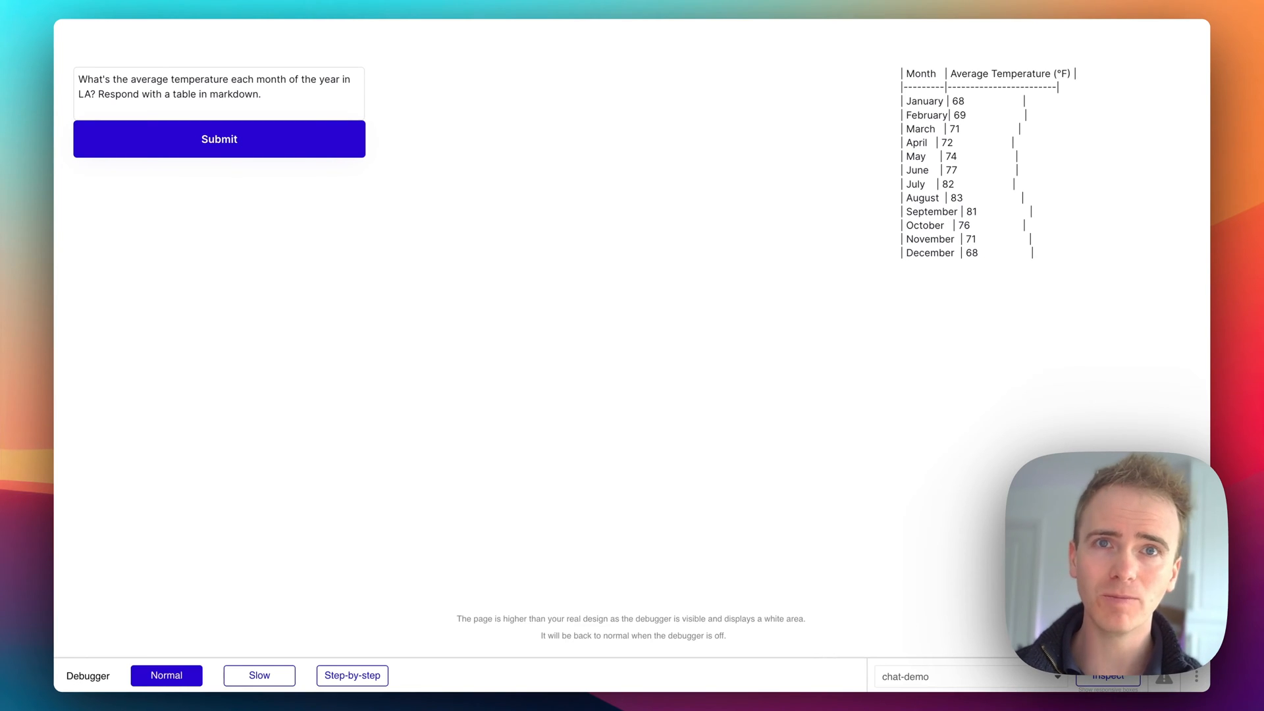
pyautogui.moveTo(443, 246)
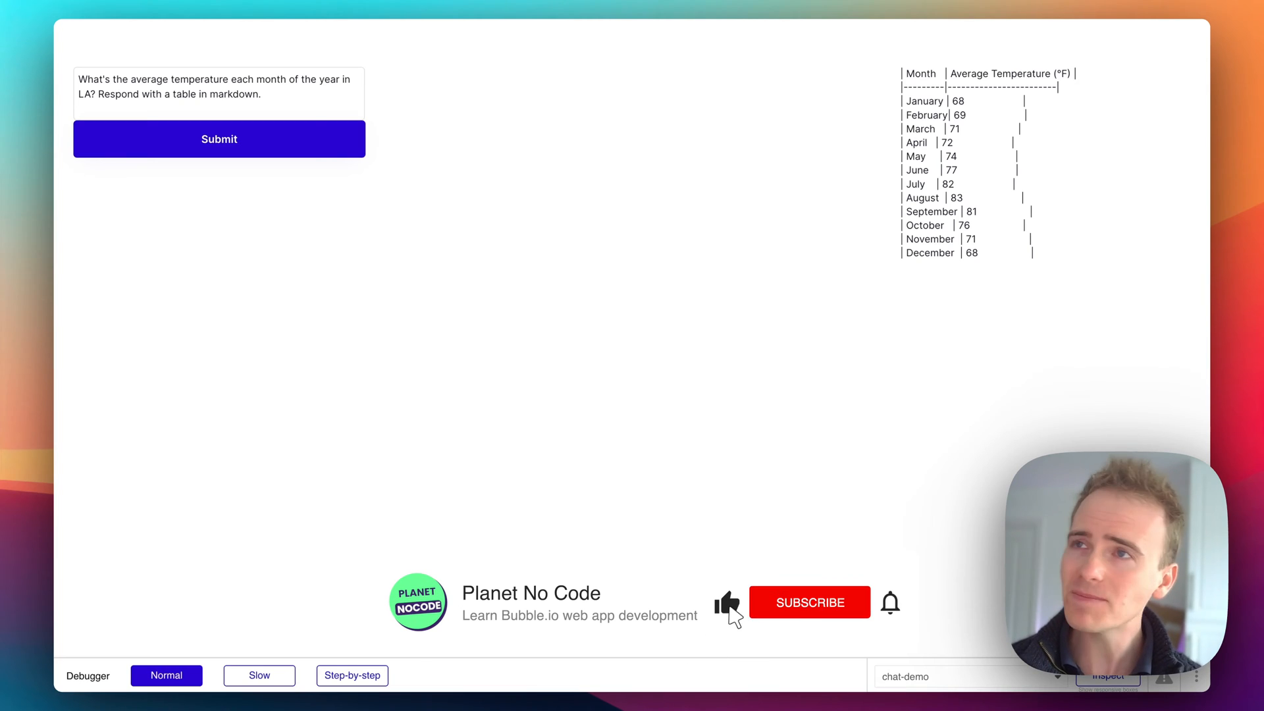
# Browse the Installed Plugins list, including the OpenAI Chat API connection
pyautogui.click(890, 603)
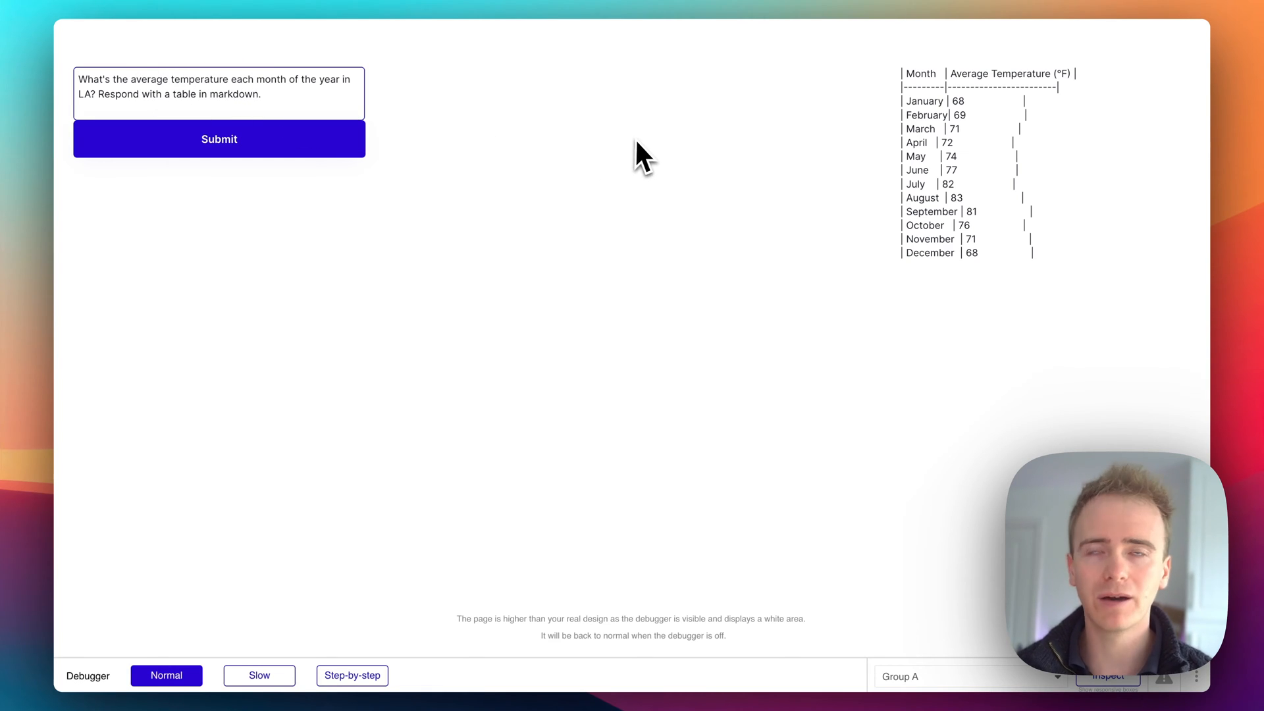
pyautogui.moveTo(902, 72); pyautogui.dragTo(963, 117)
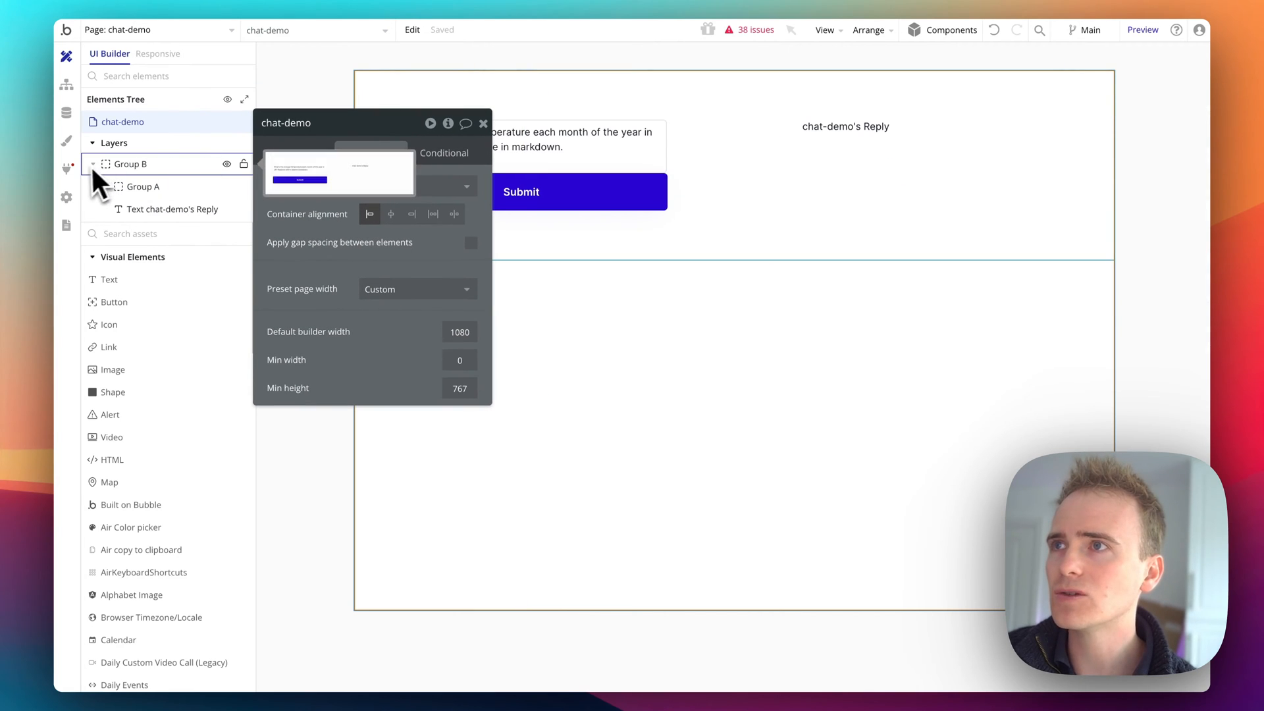
pyautogui.click(67, 169)
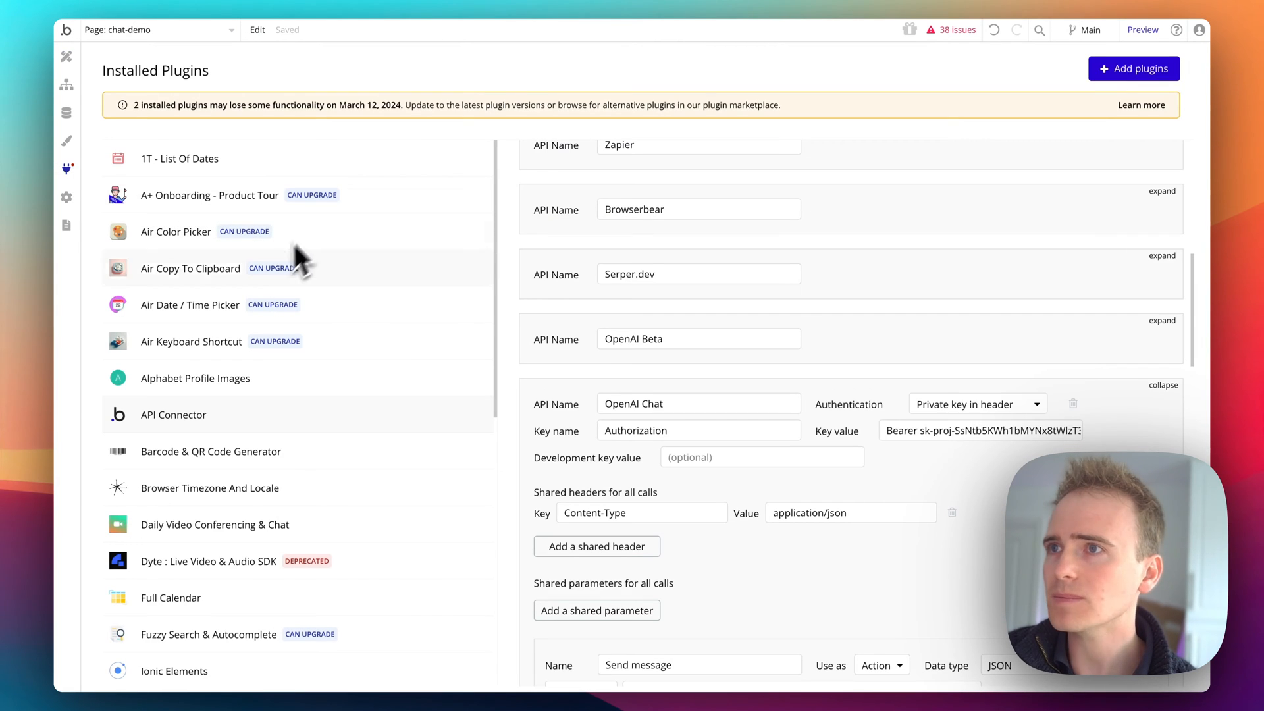
pyautogui.scroll(-3)
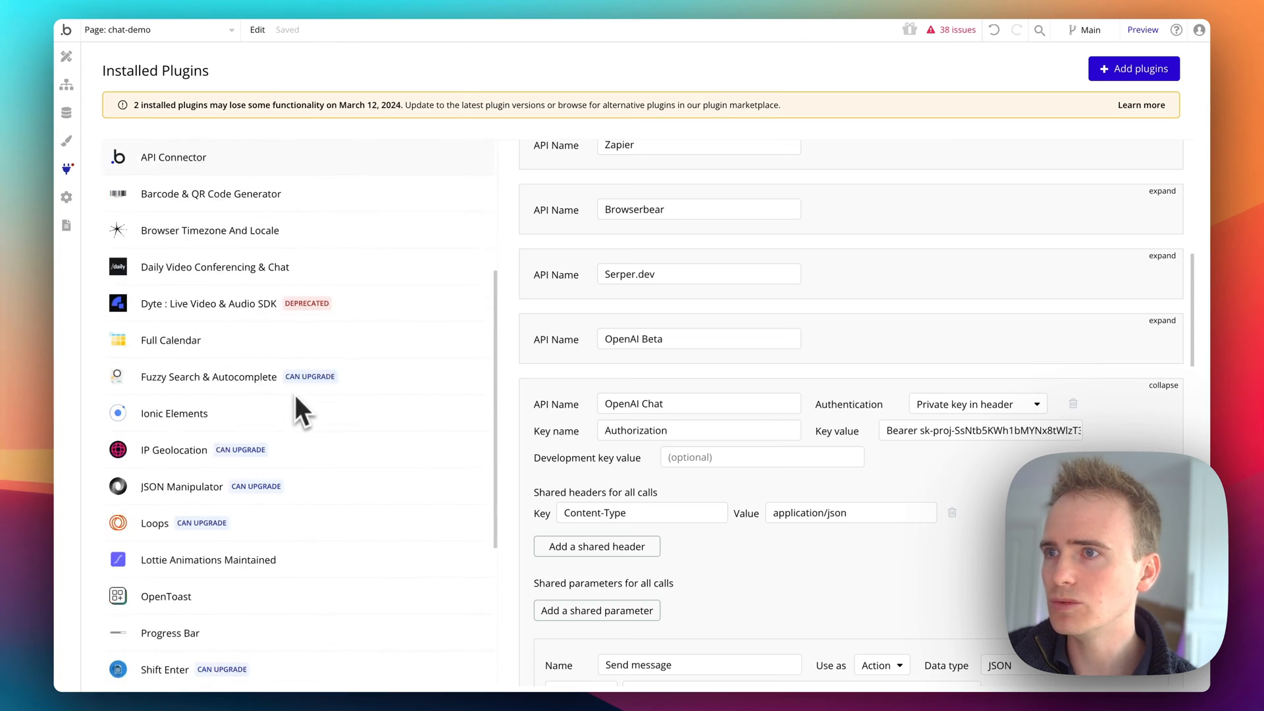
pyautogui.scroll(-3)
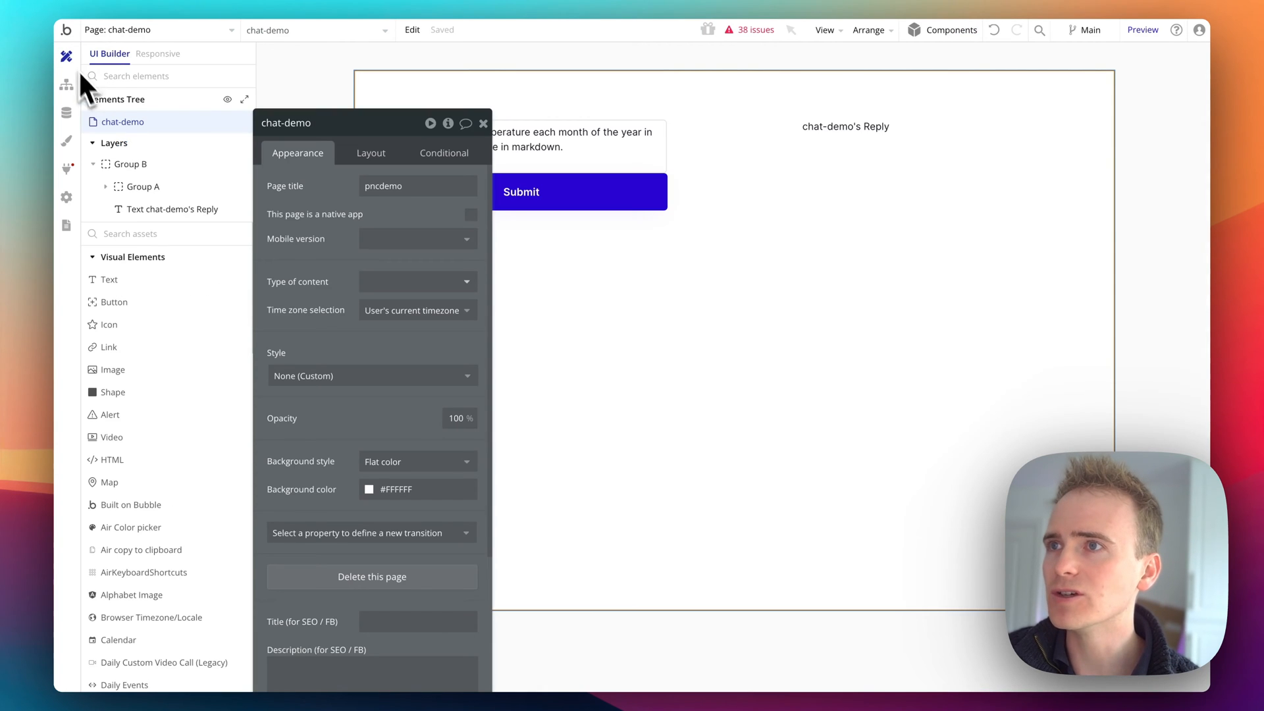
# Draw an md-to-html element on the page and insert dynamic data into 'md to convert'
pyautogui.write('m')
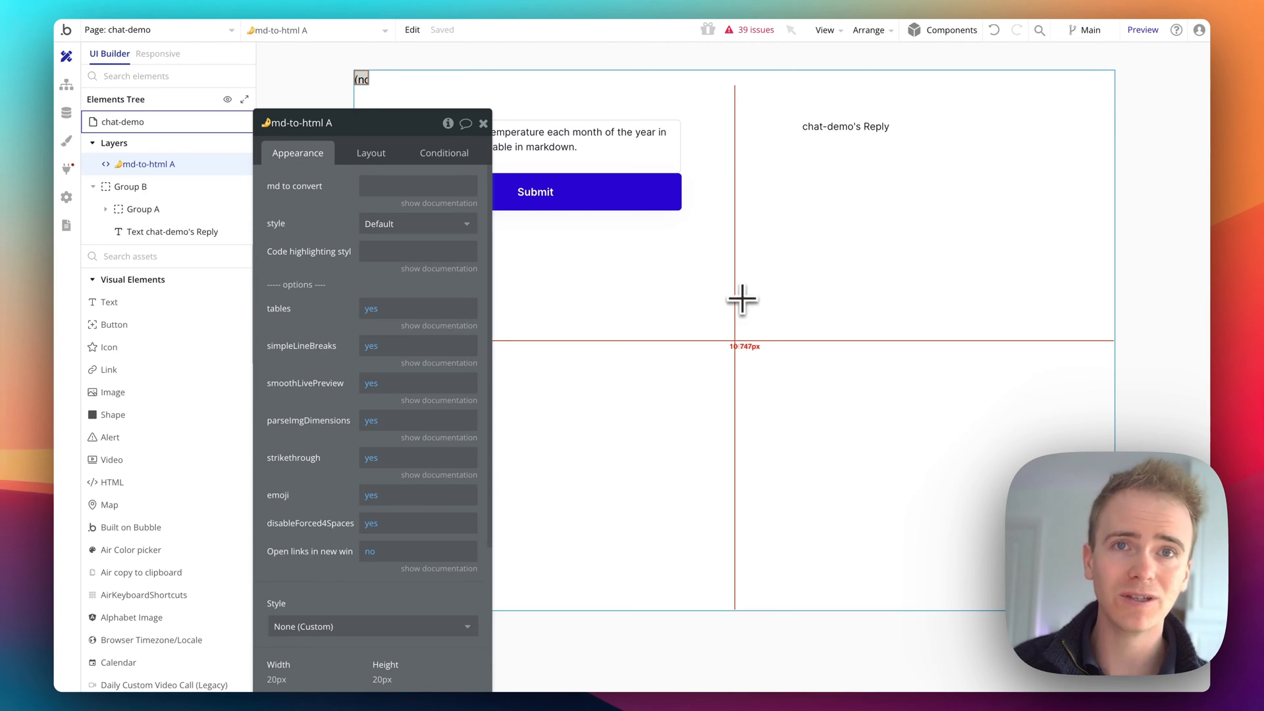
pyautogui.click(416, 186)
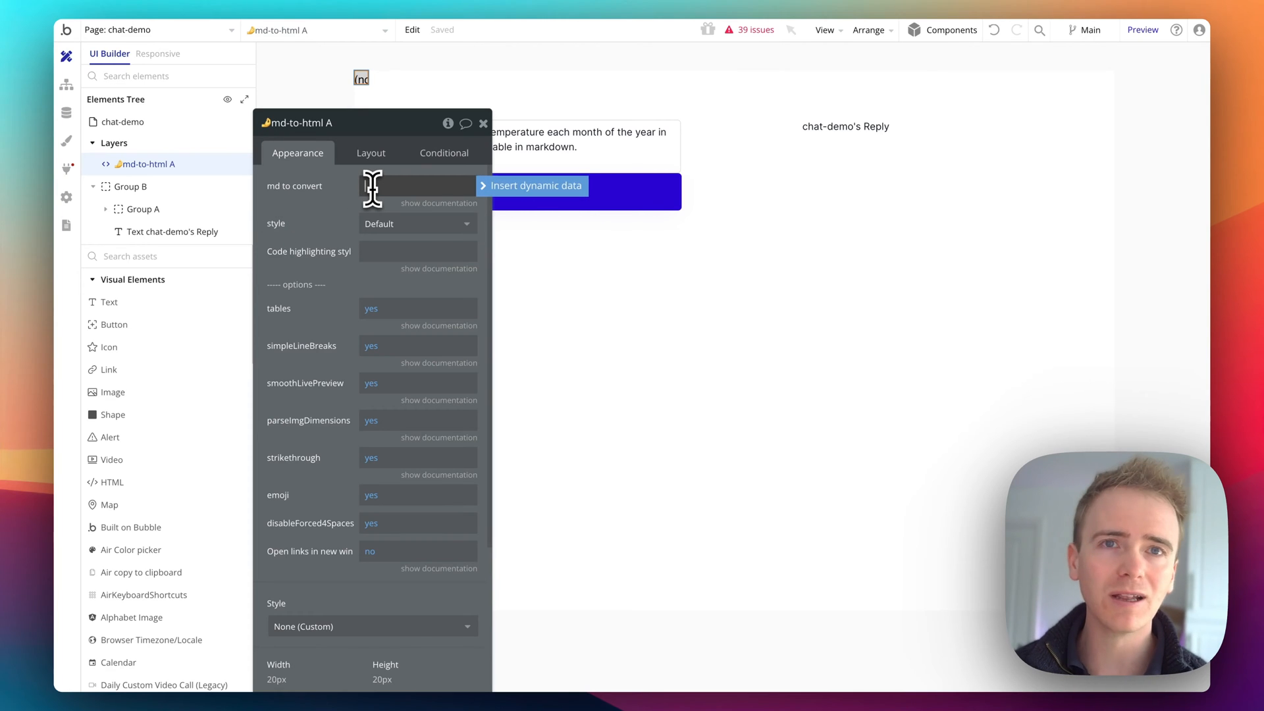
pyautogui.click(415, 186)
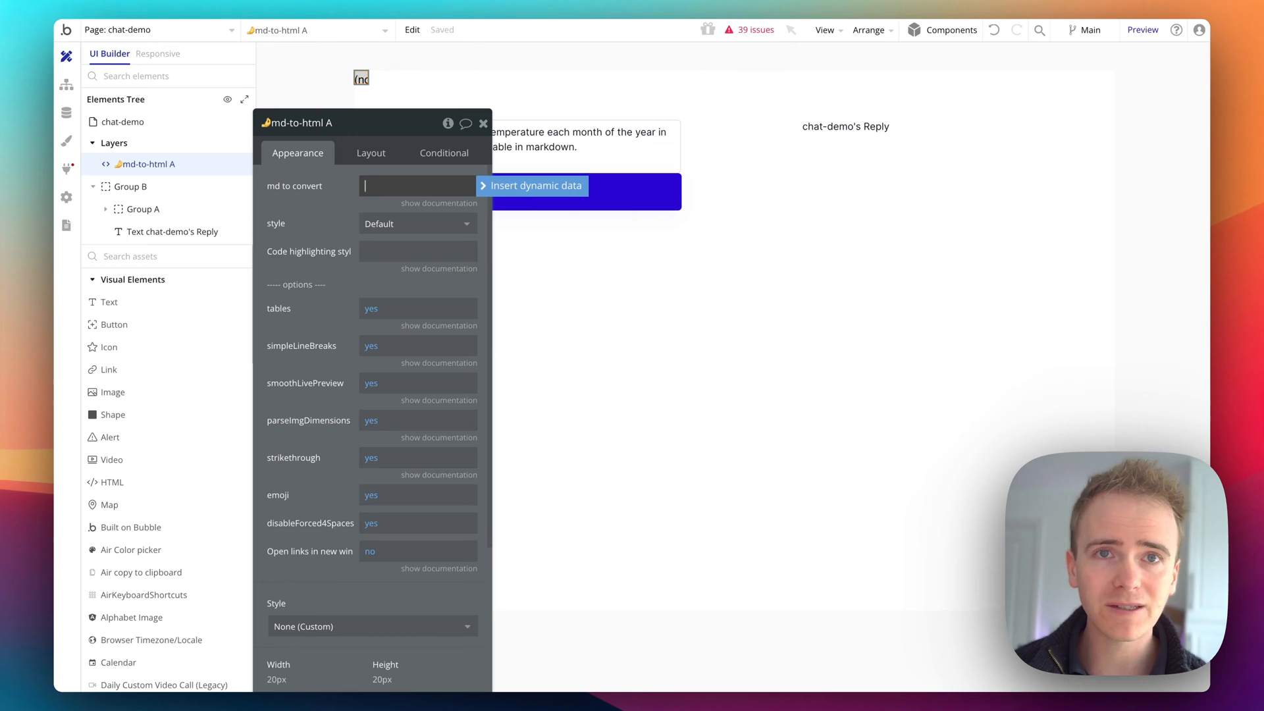
pyautogui.moveTo(493, 192)
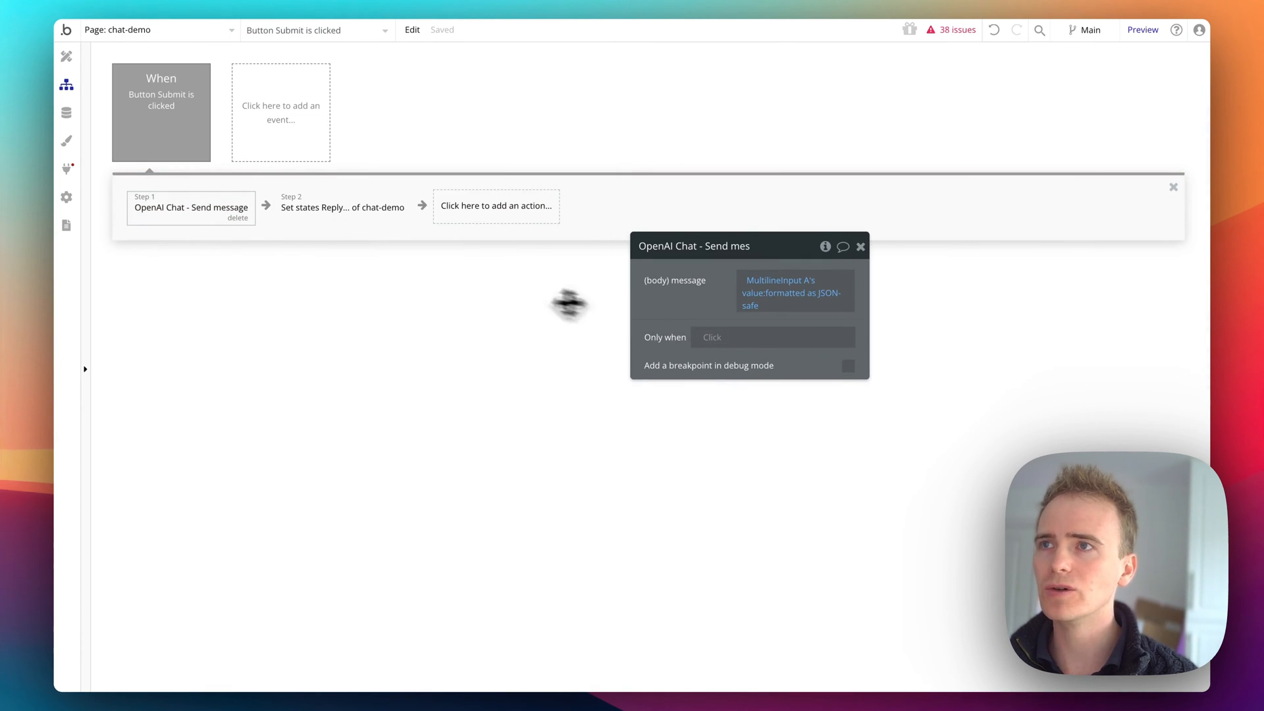
# View Step 2 'Set states Reply of chat-demo', then return to the Design tab
pyautogui.click(341, 207)
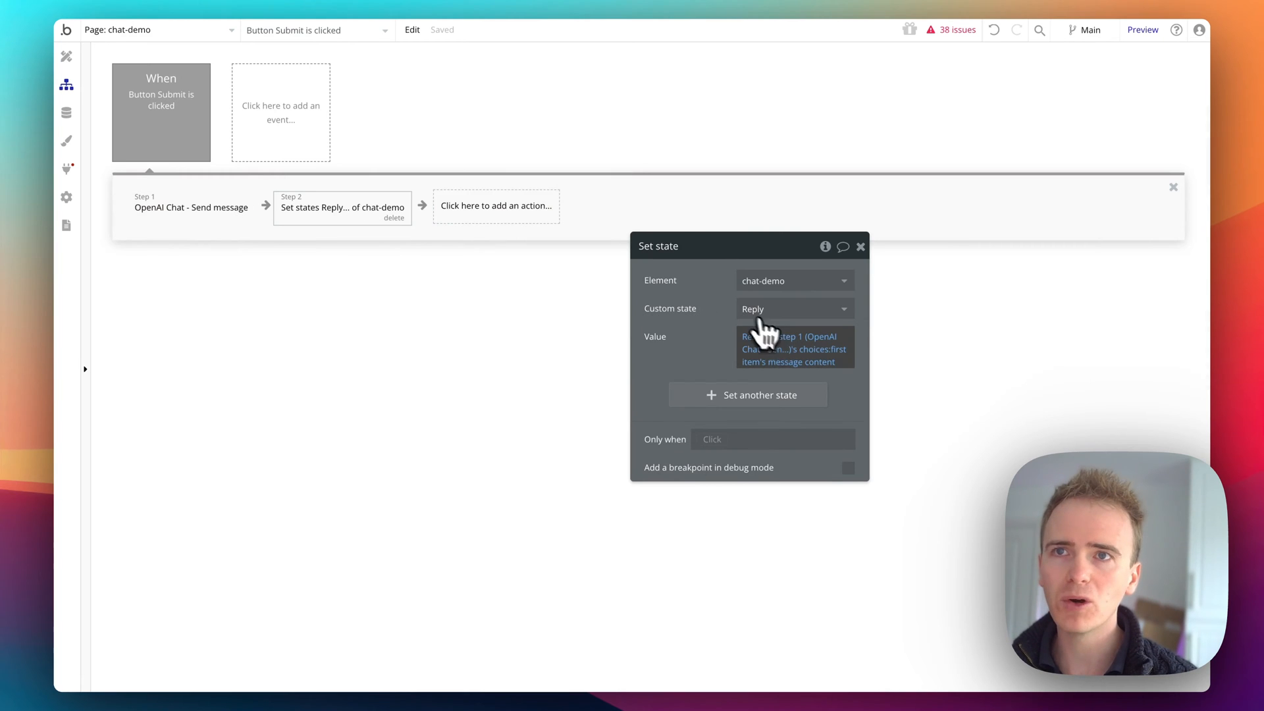
pyautogui.moveTo(798, 351)
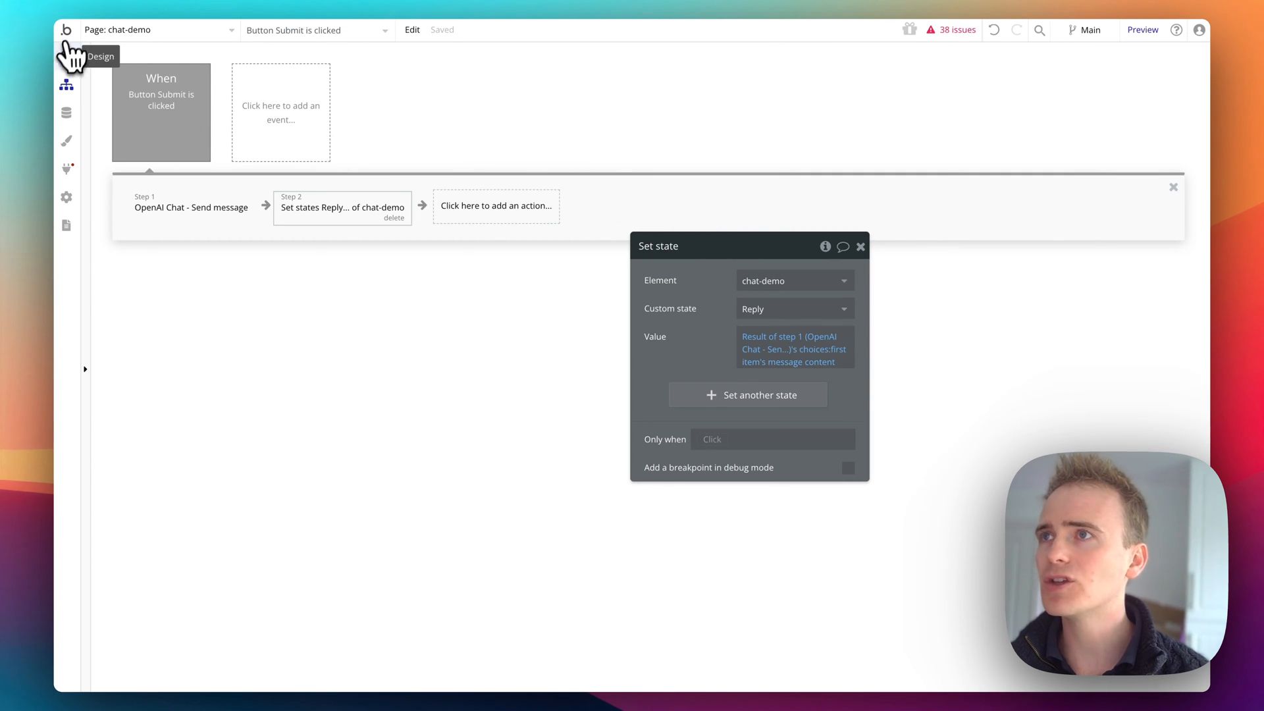
pyautogui.click(66, 85)
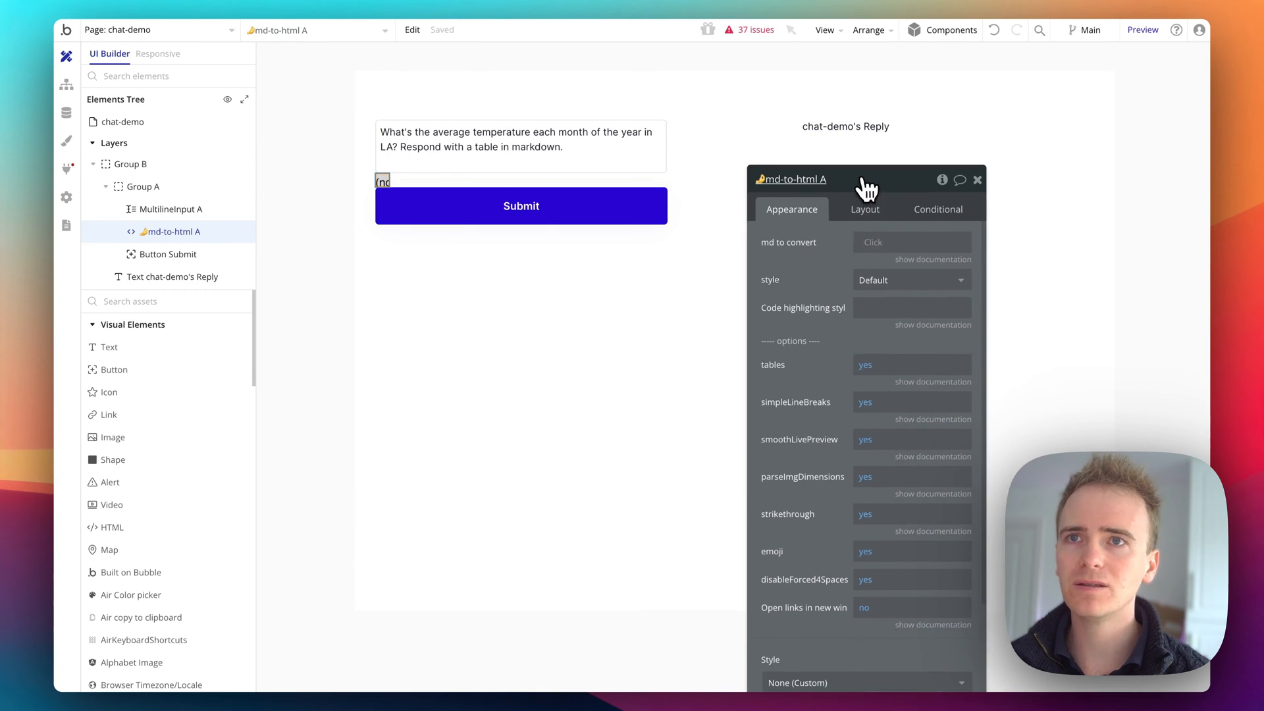
# Set md-to-html A's 'md to convert' to chat-demo's Reply state, then select the reply text
pyautogui.click(912, 241)
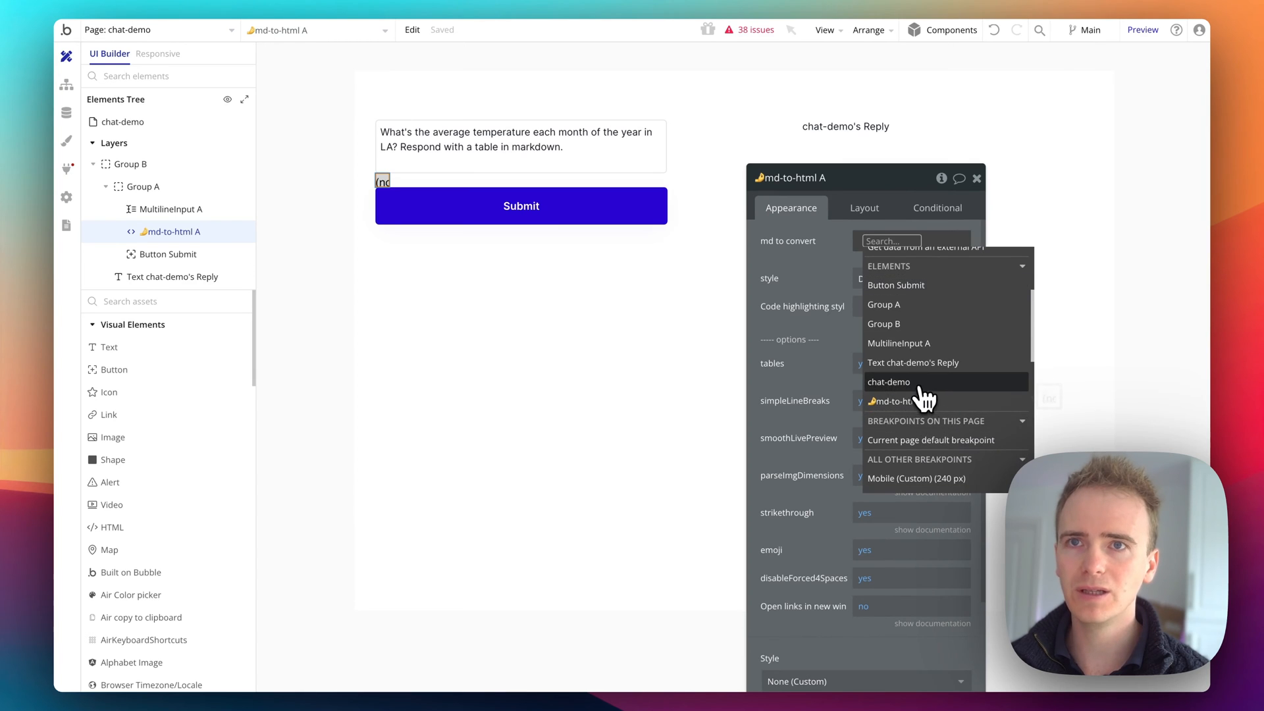
pyautogui.click(890, 381)
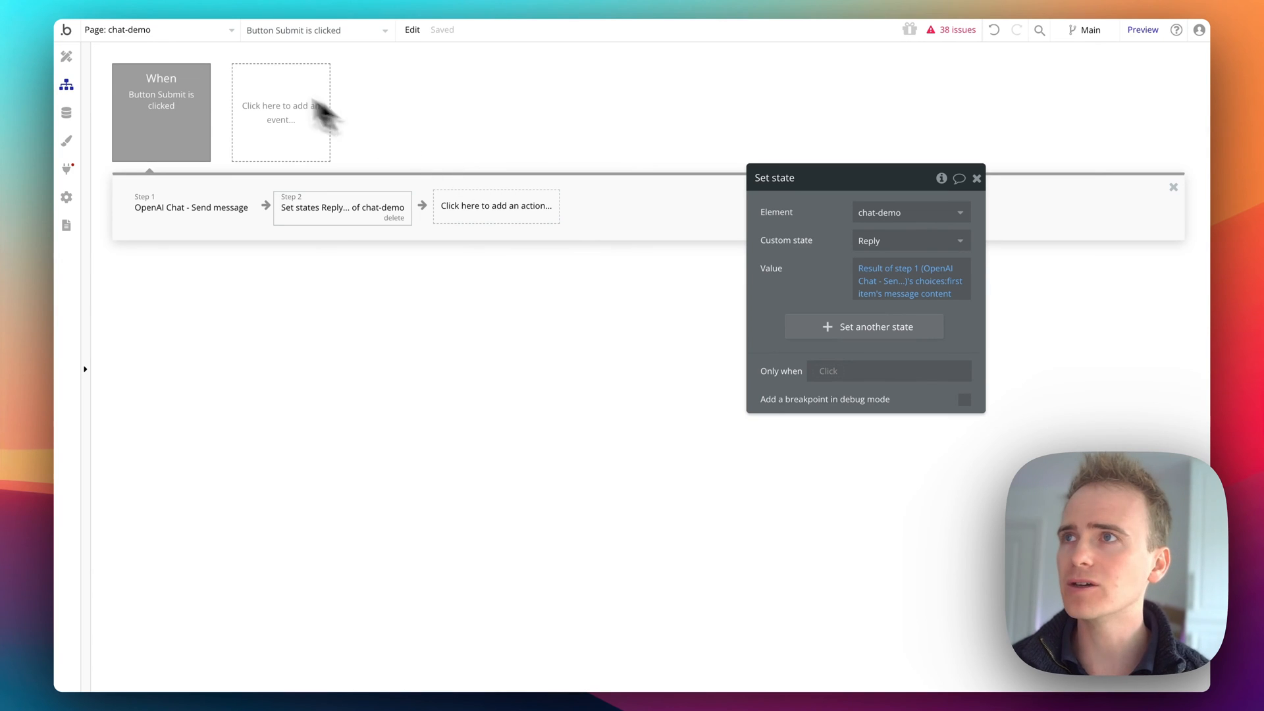
pyautogui.click(66, 55)
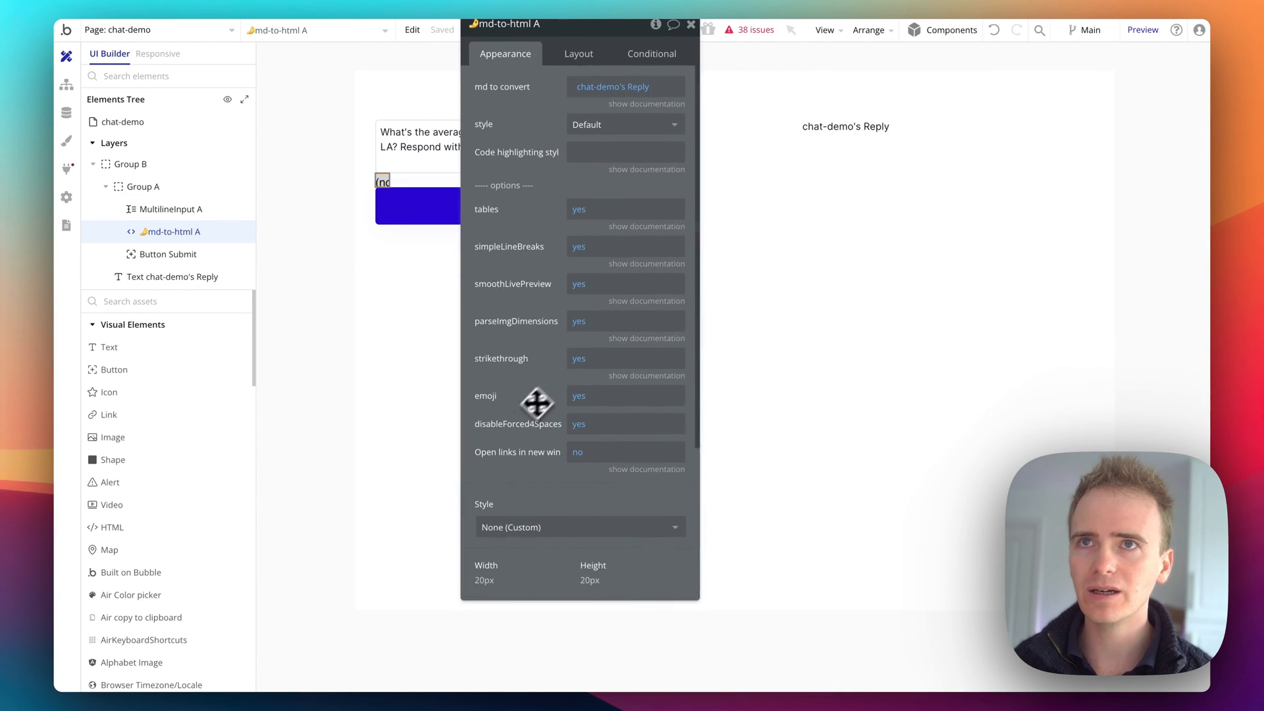
pyautogui.click(173, 276)
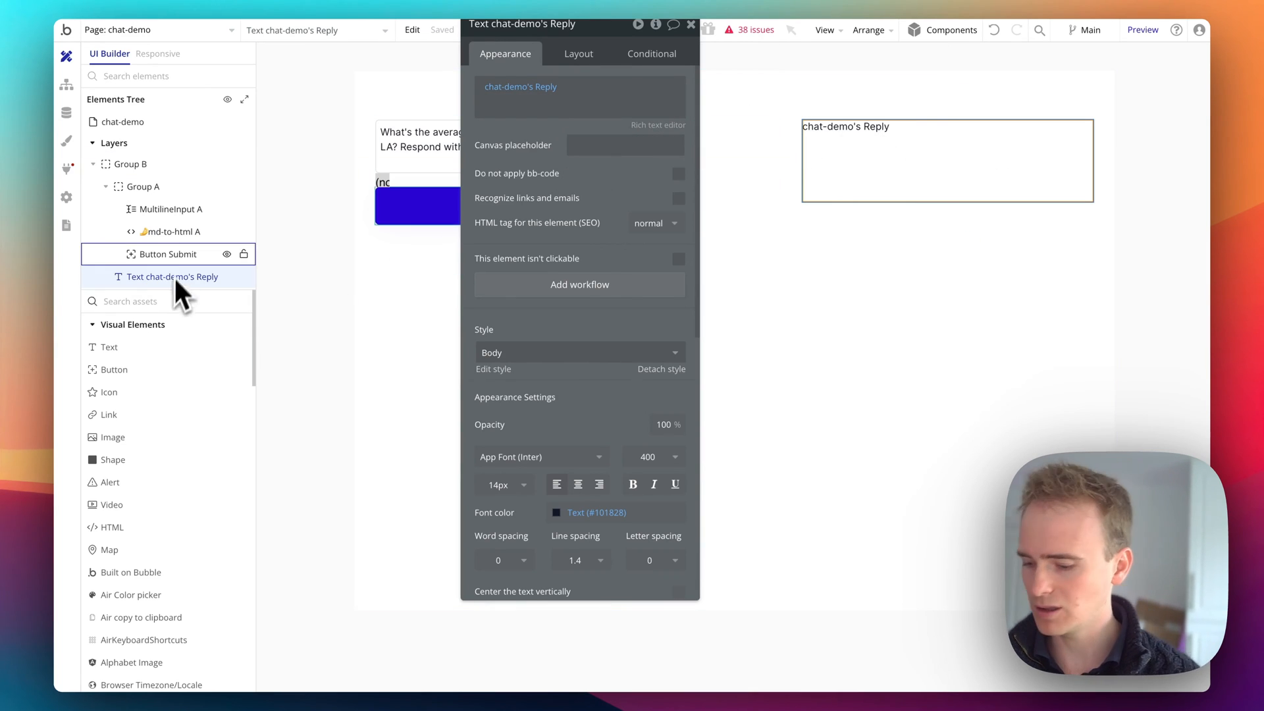
# Group an HTML element with the reply text, width 100%, content from chat-demo
pyautogui.write('htm')
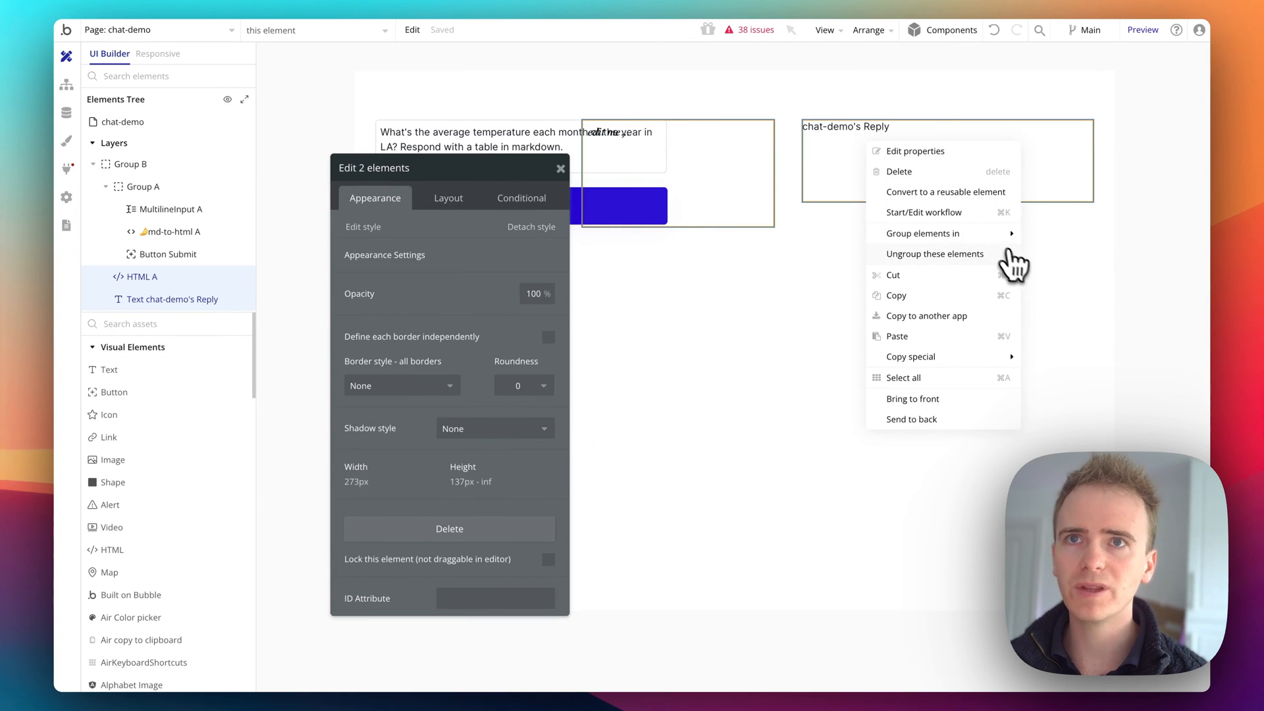
pyautogui.click(923, 233)
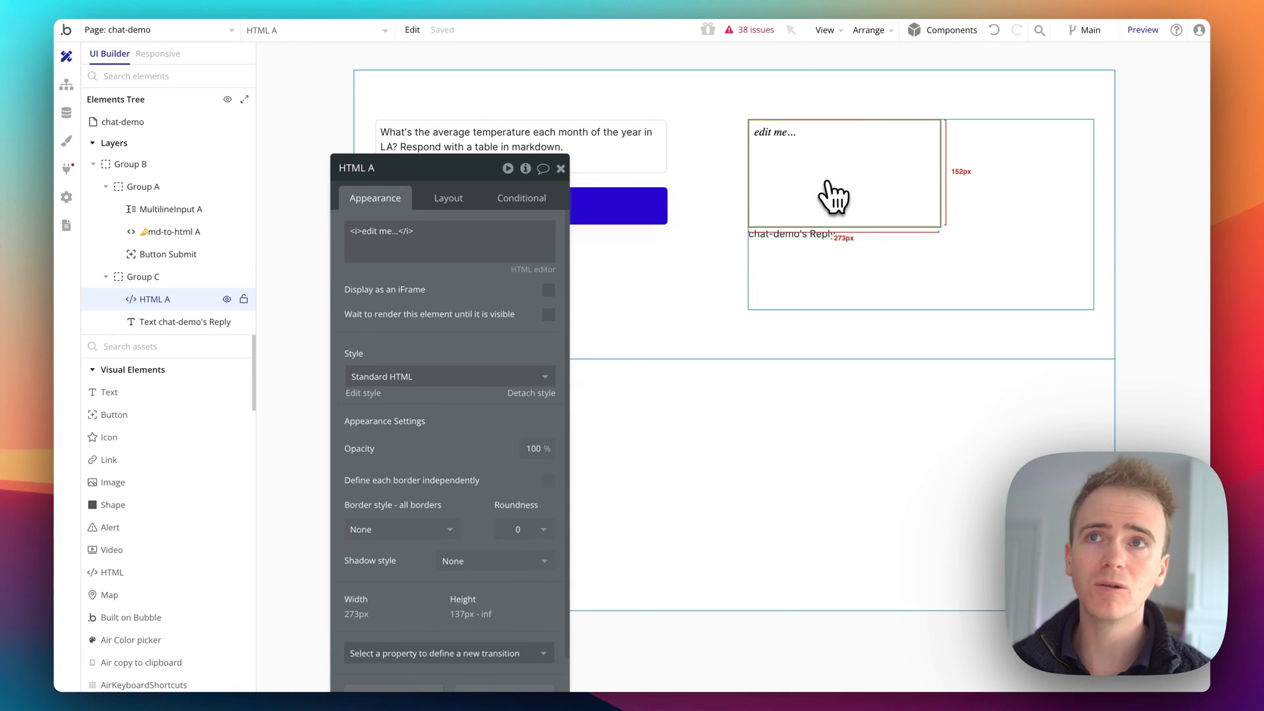
pyautogui.click(447, 197)
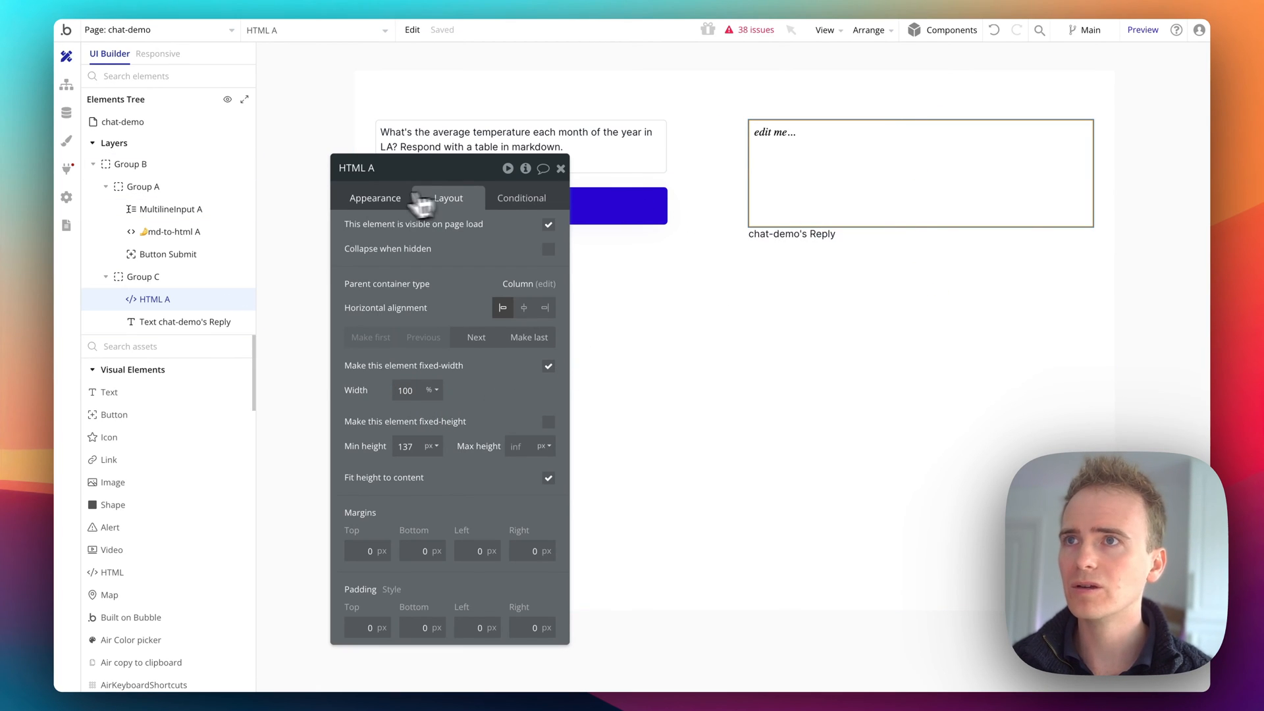
pyautogui.click(374, 198)
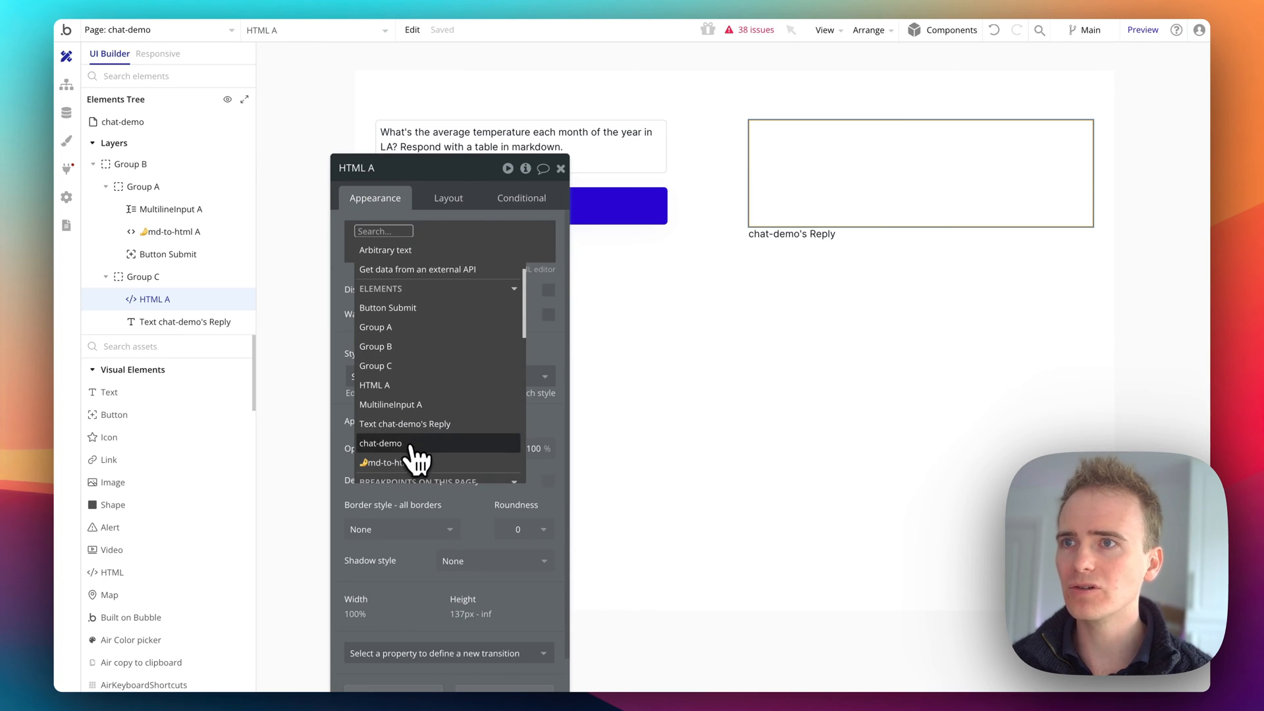
pyautogui.click(384, 462)
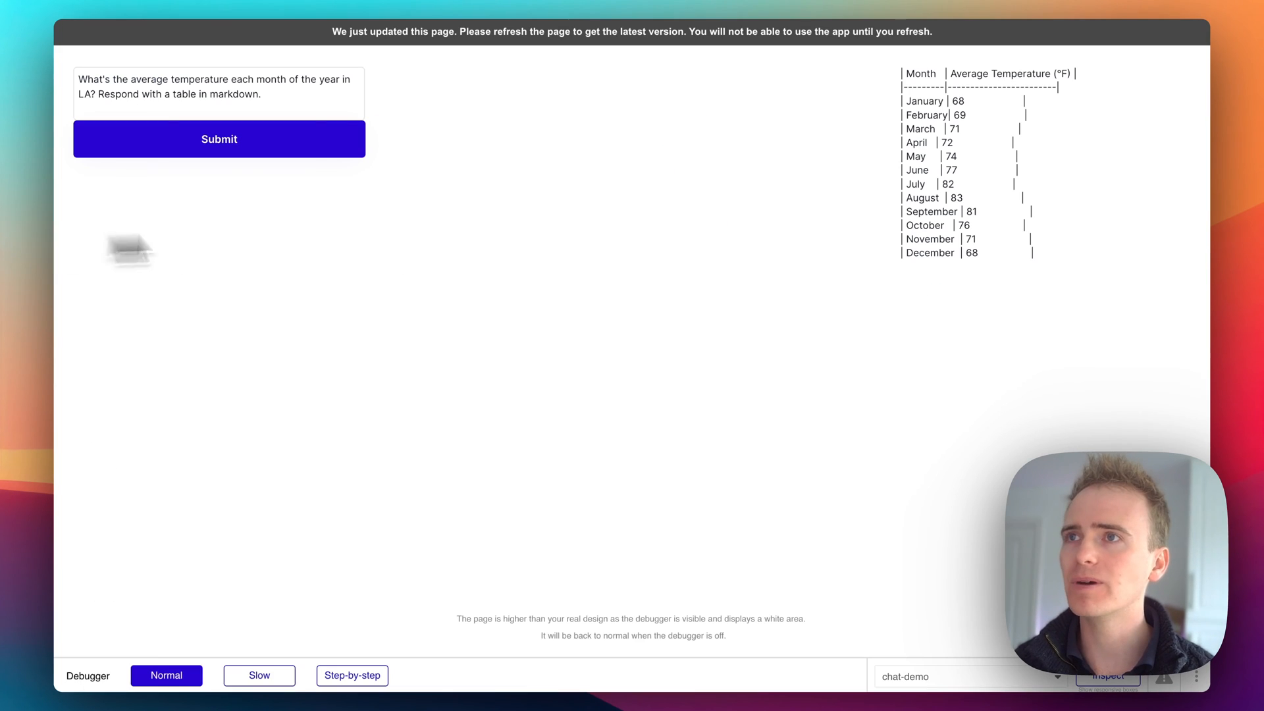
# Refresh the preview with Cmd+R and resubmit the temperature question
pyautogui.press('cmd+r')
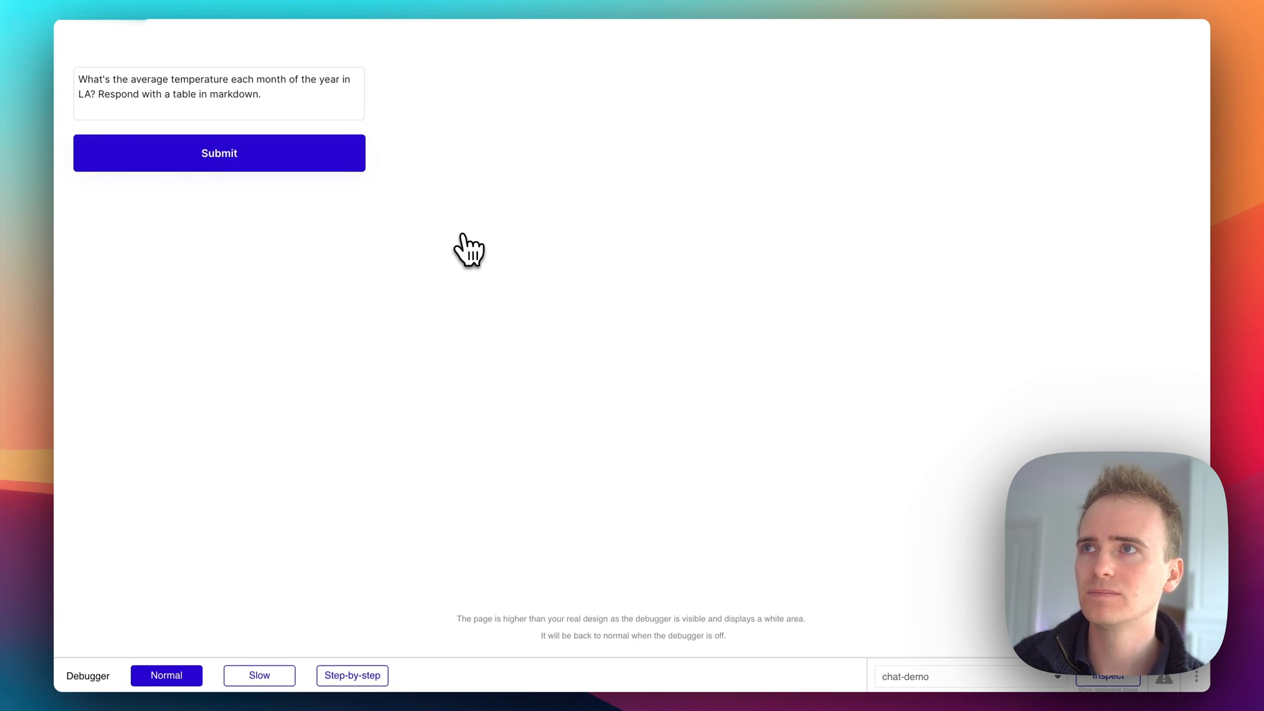
pyautogui.click(218, 153)
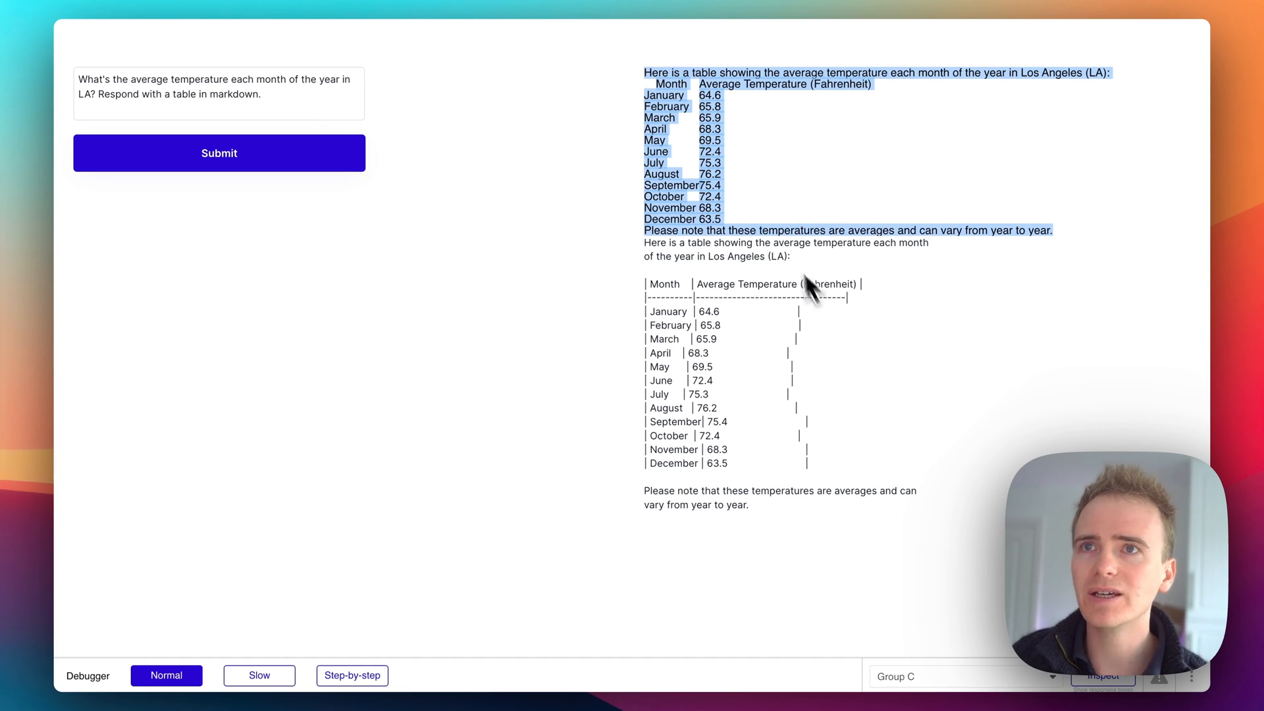
pyautogui.rightClick(708, 151)
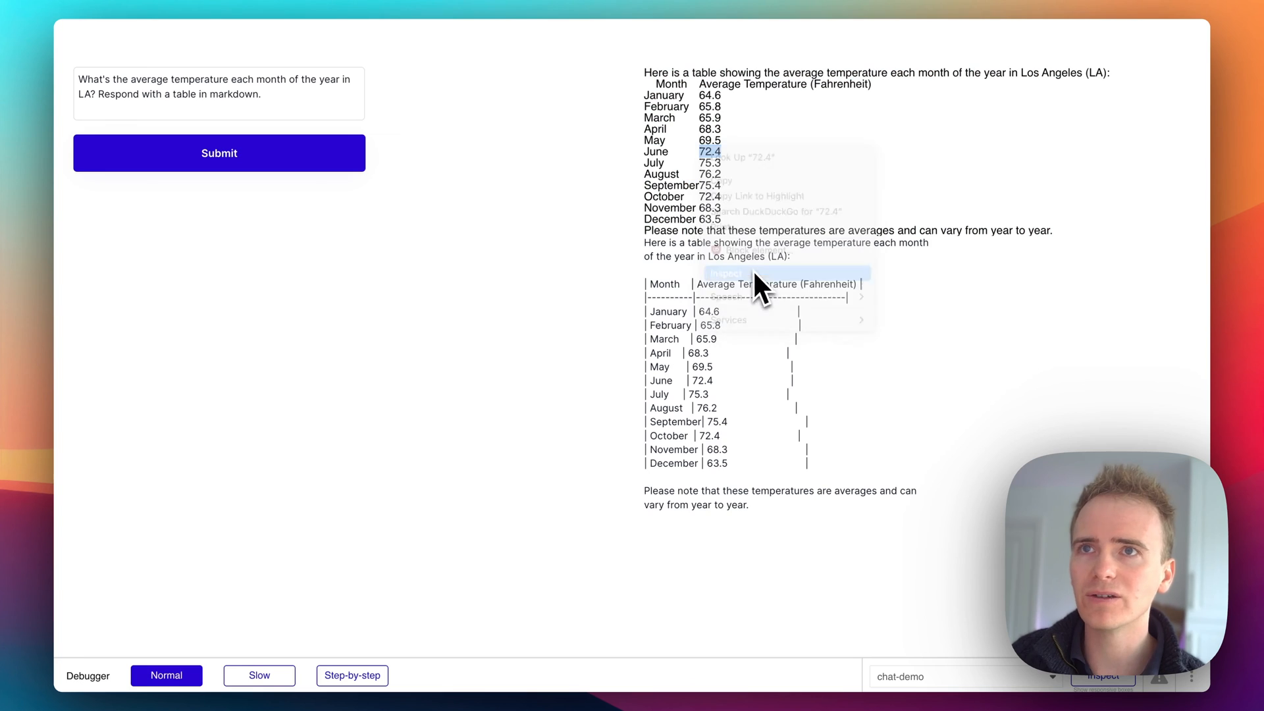
pyautogui.click(722, 272)
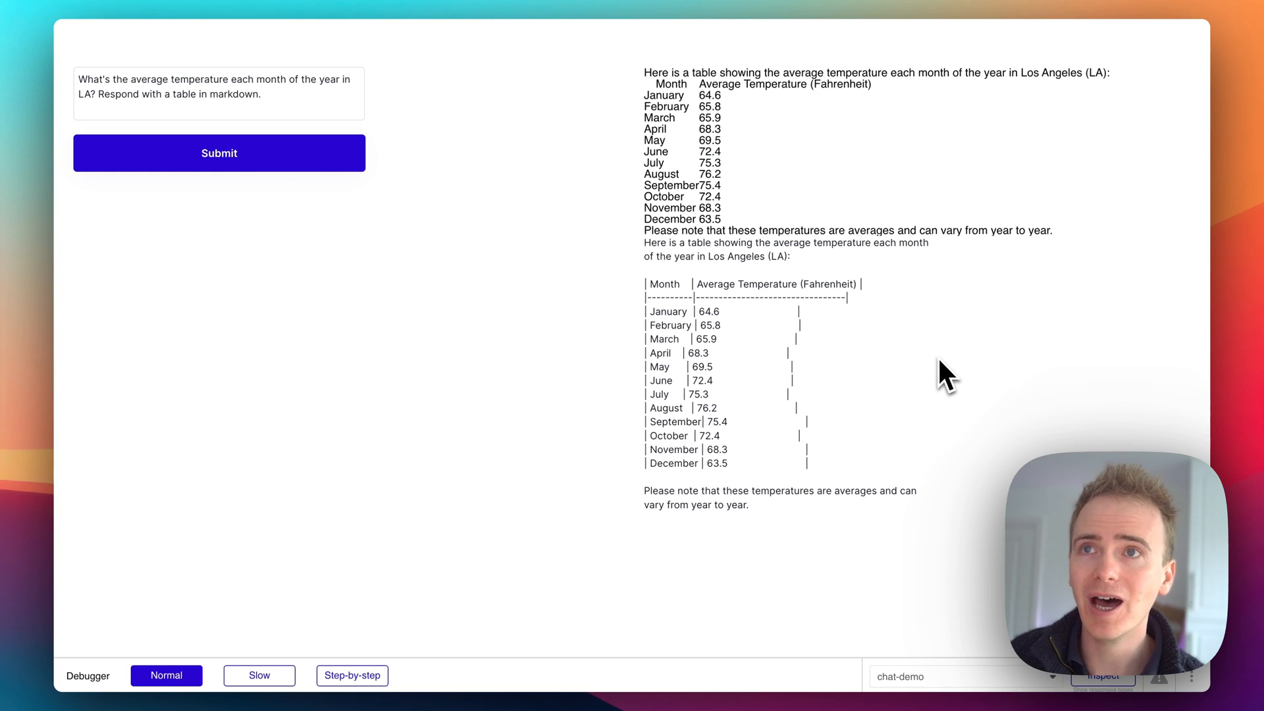
pyautogui.moveTo(976, 355)
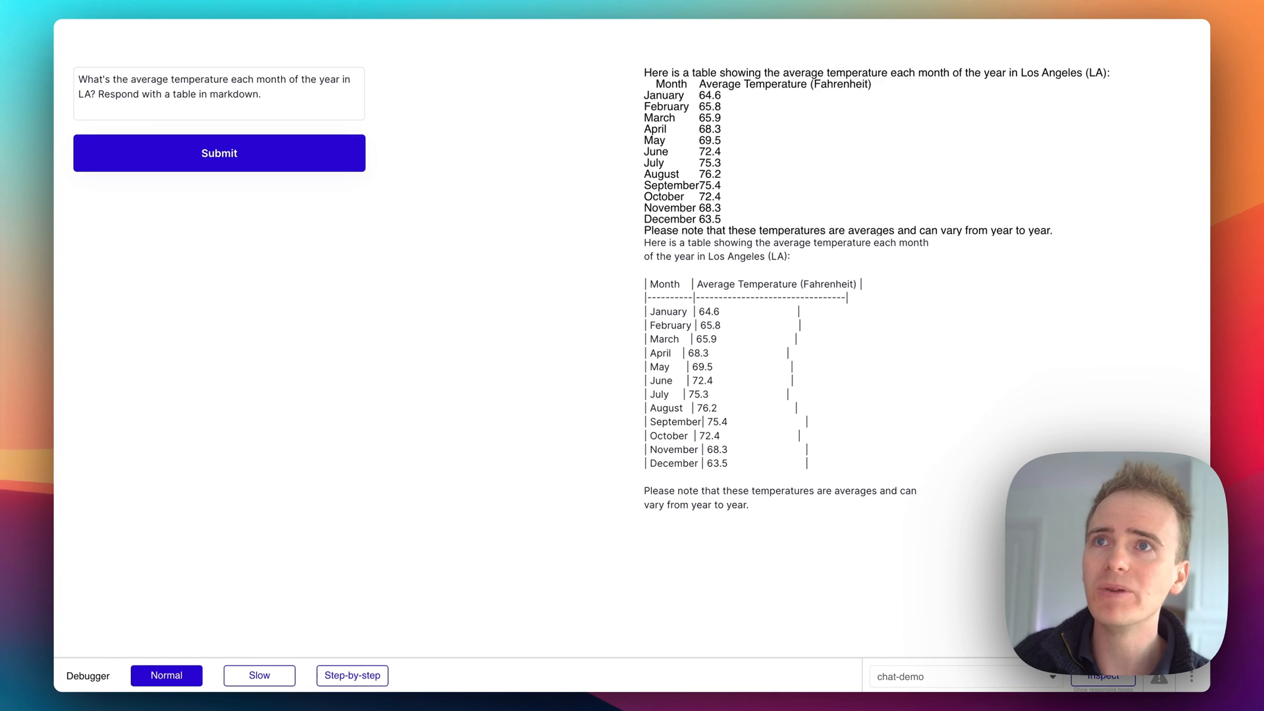
pyautogui.moveTo(734, 187)
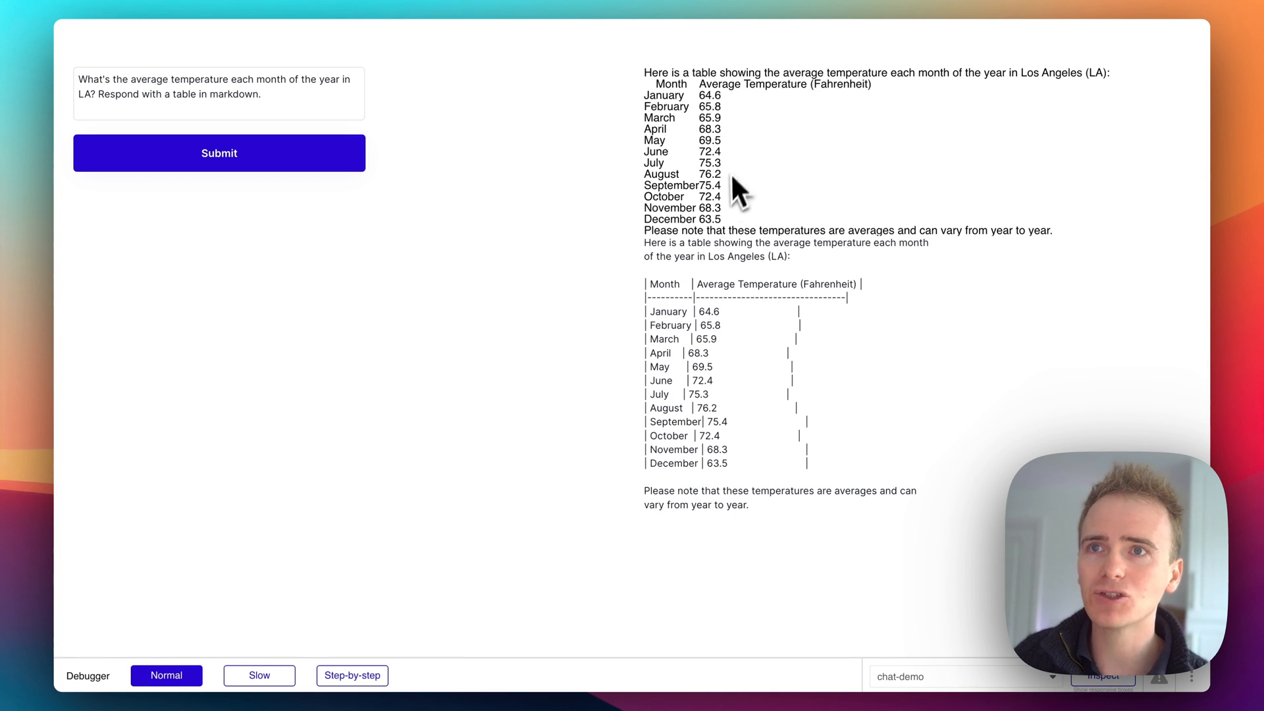
pyautogui.moveTo(646, 312); pyautogui.dragTo(814, 437)
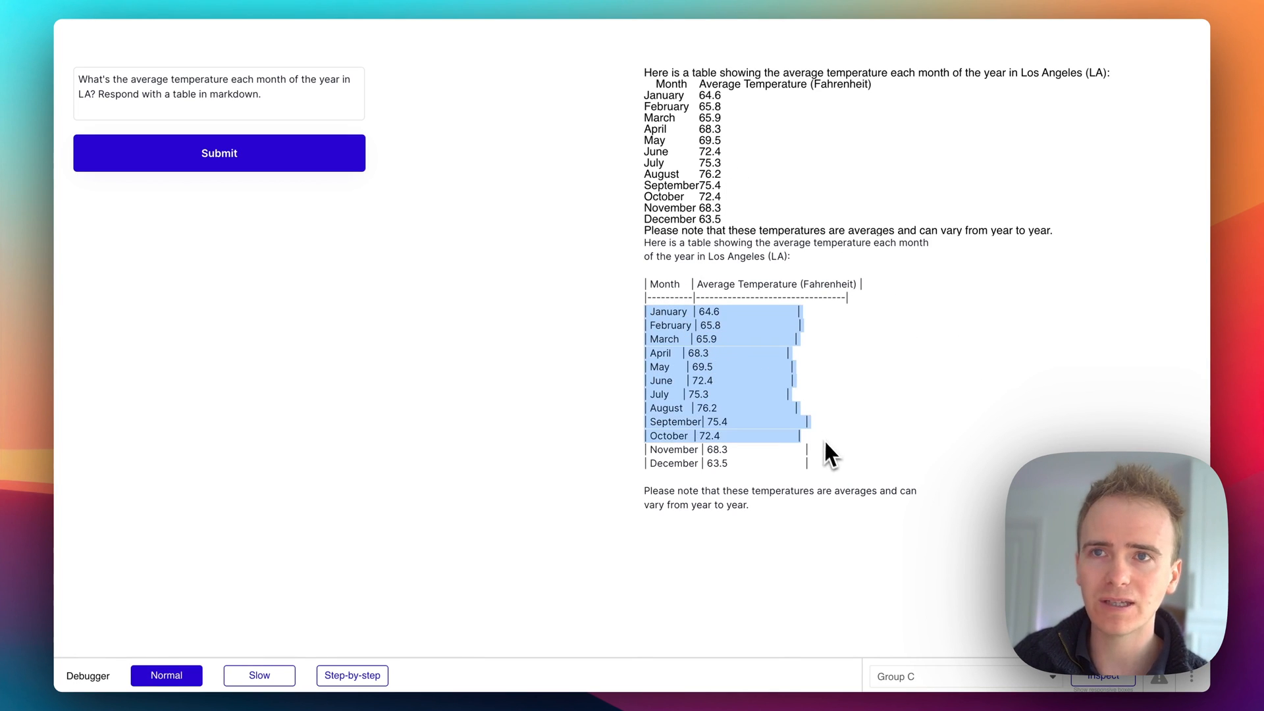